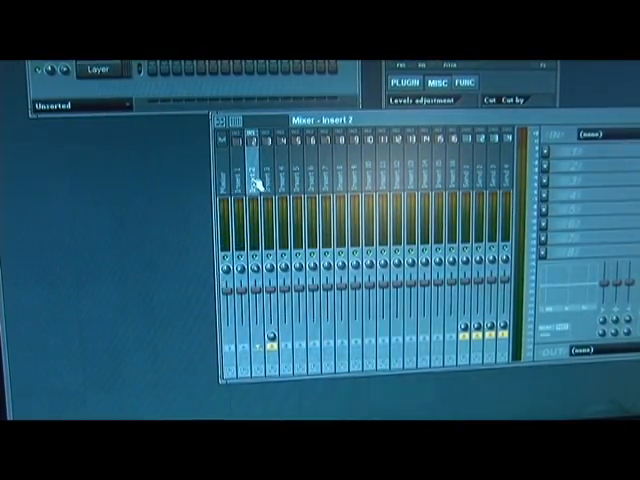
pyautogui.click(264, 180)
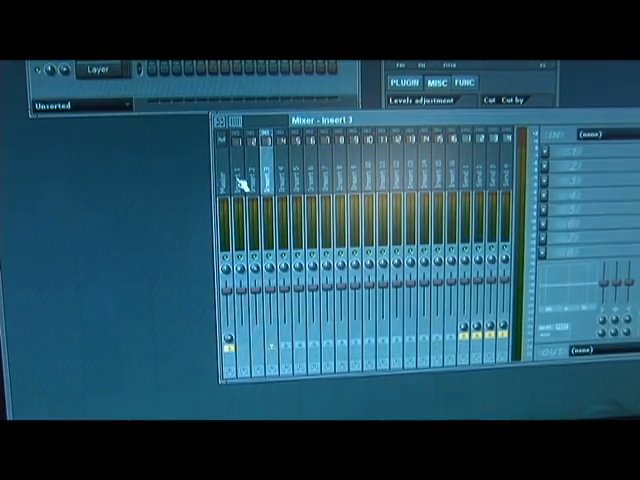